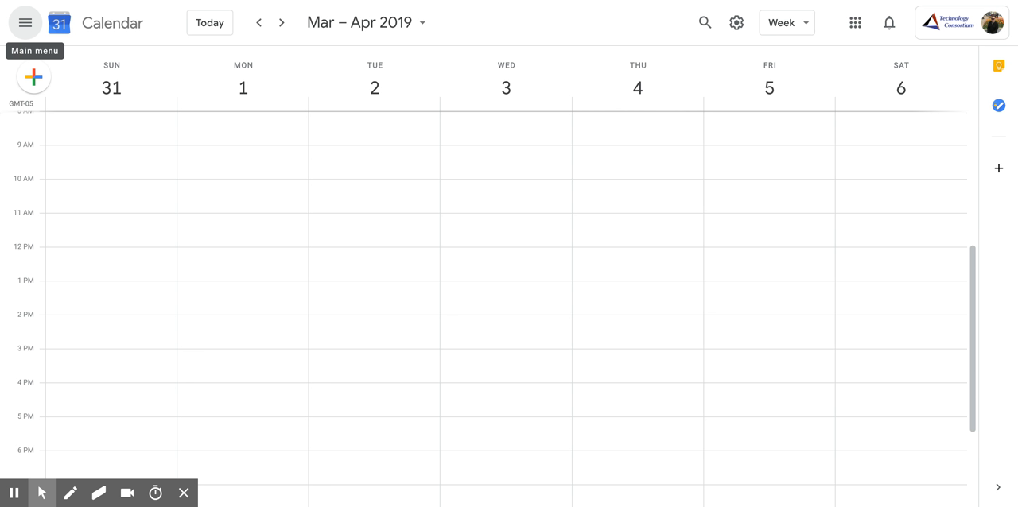
mouse_move(272, 149)
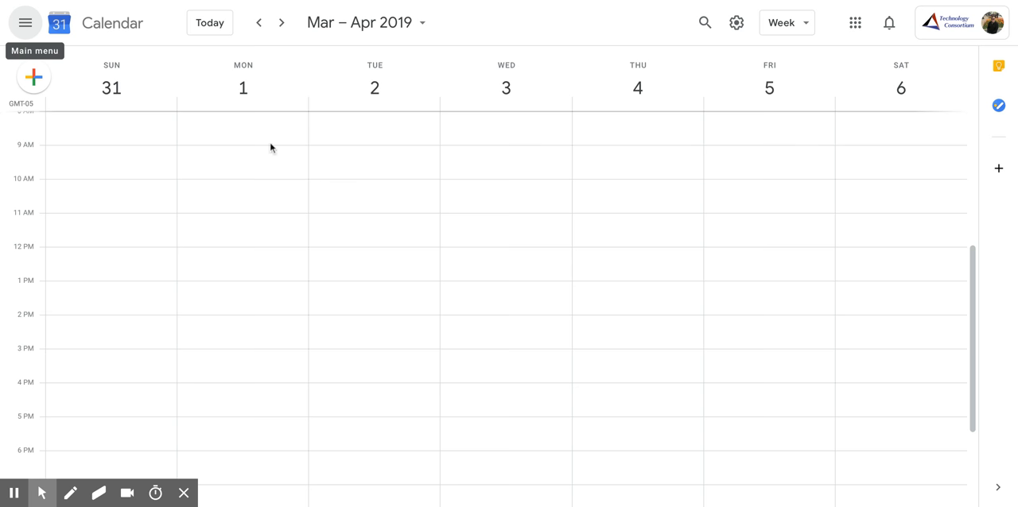
mouse_move(51, 30)
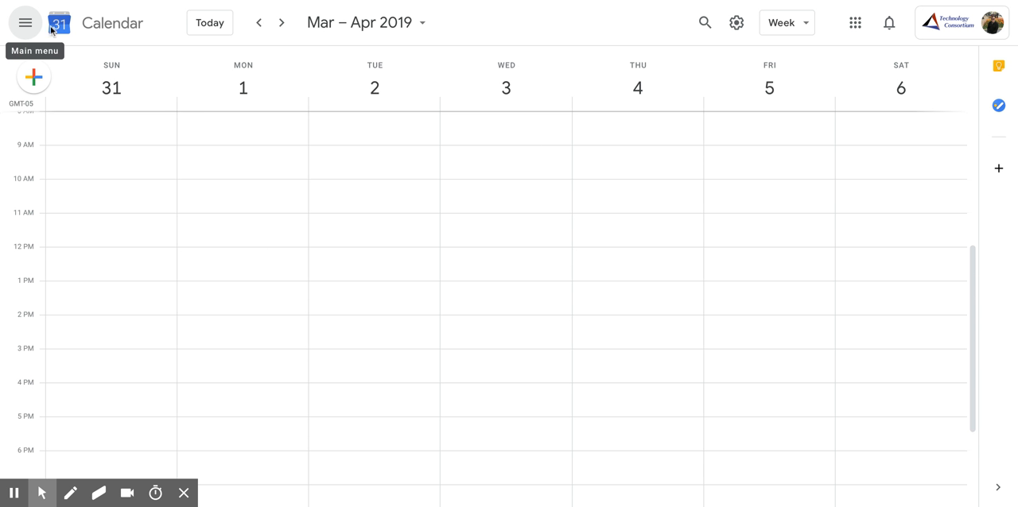
Step: Open the side panel and scroll down to the full My calendars list
left_click(25, 23)
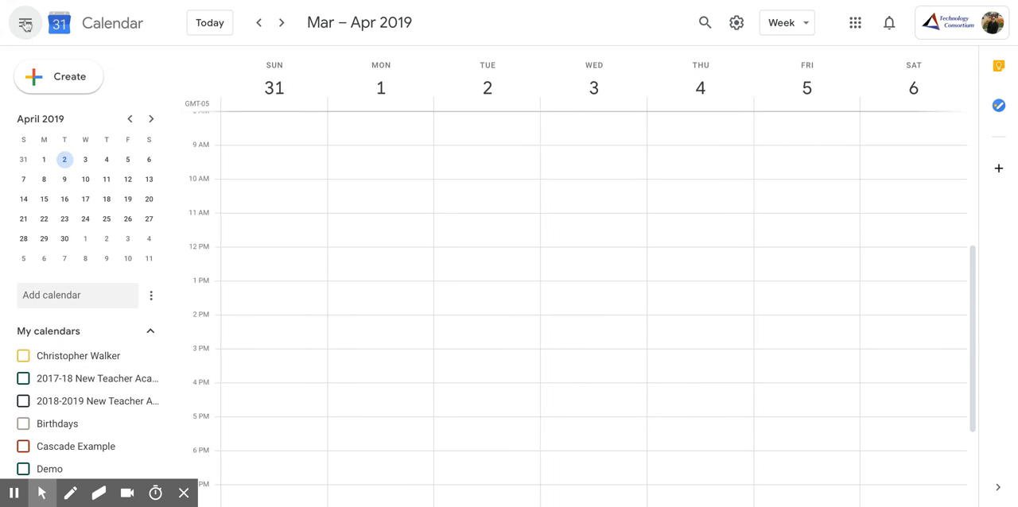
scroll("down", 3)
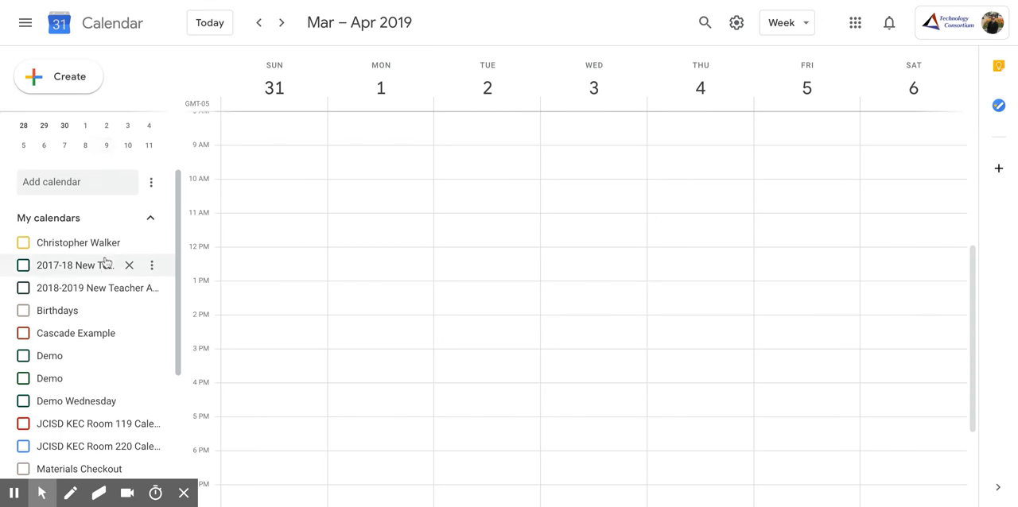
scroll("down", 3)
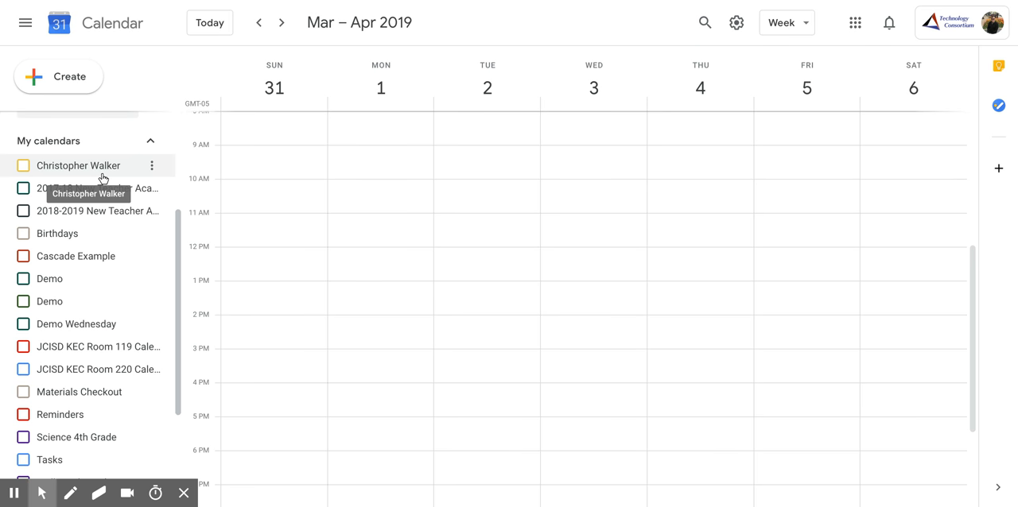
mouse_move(129, 175)
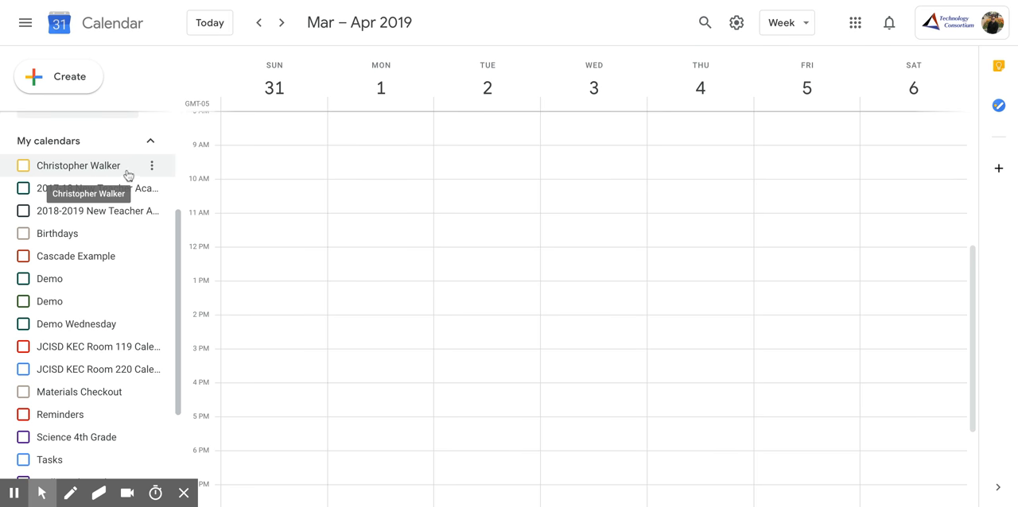
mouse_move(153, 167)
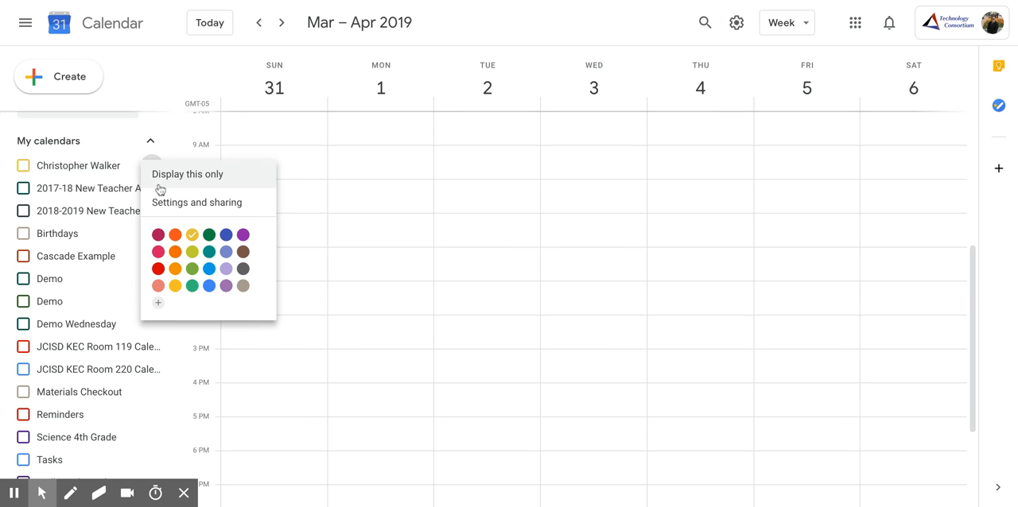
Step: Open your calendar's Settings and sharing page and scroll to General notifications
left_click(197, 202)
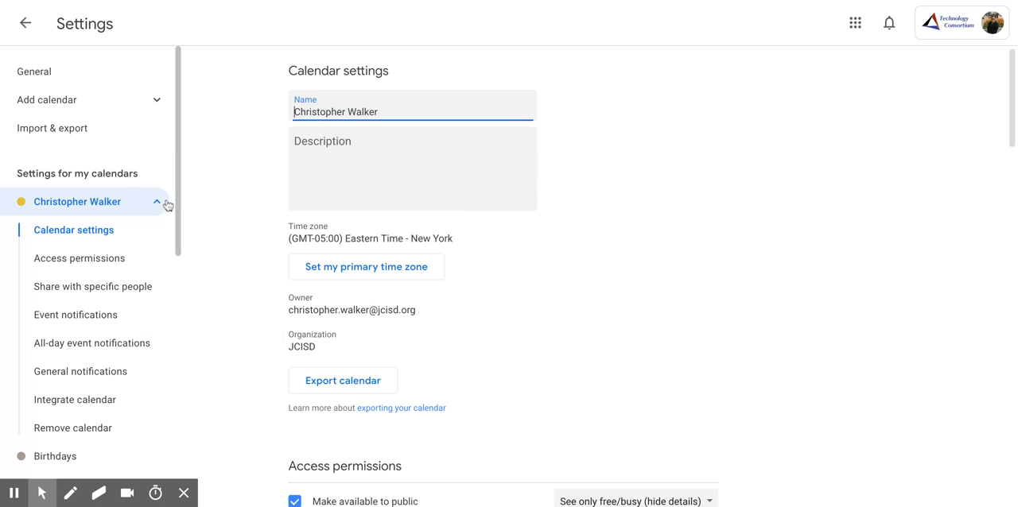
scroll("down", 3)
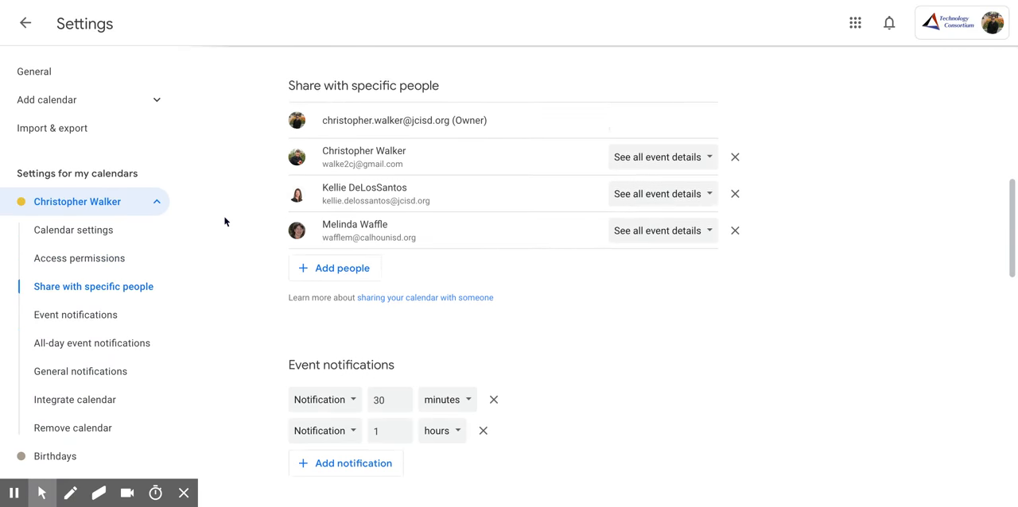
scroll("down", 3)
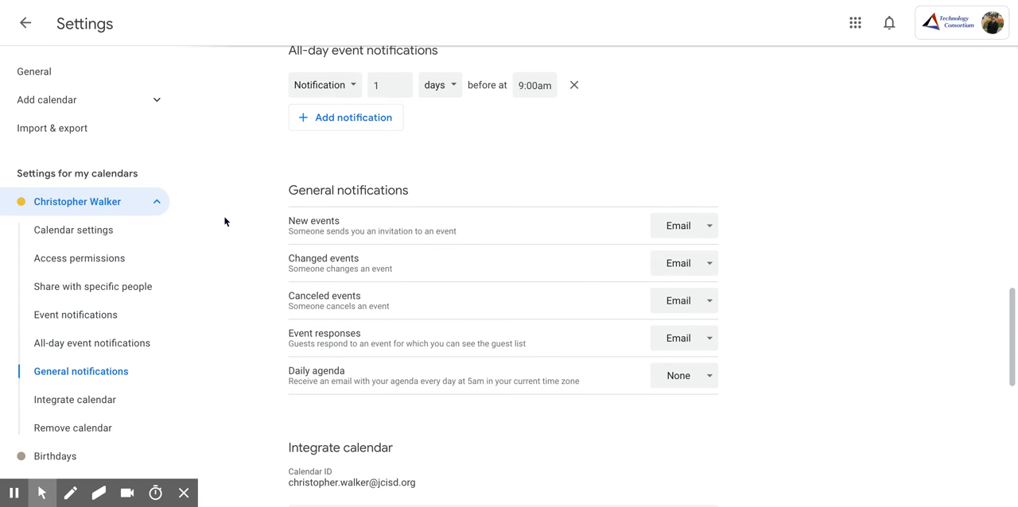
mouse_move(306, 196)
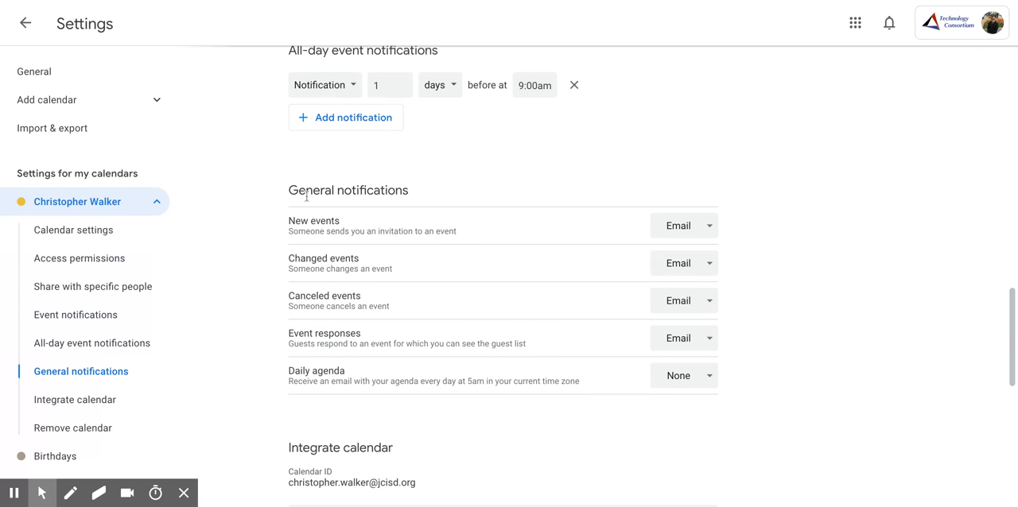
scroll("down", 3)
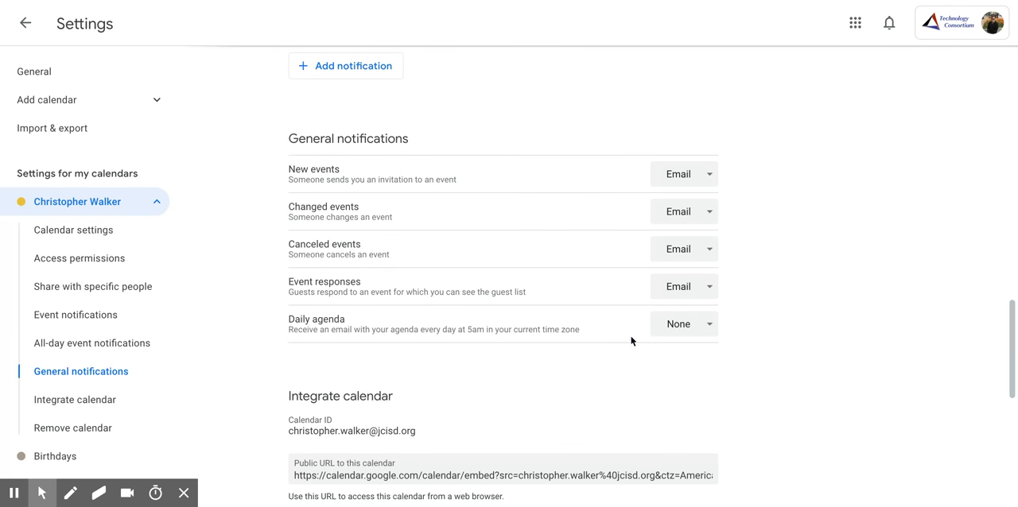
mouse_move(632, 342)
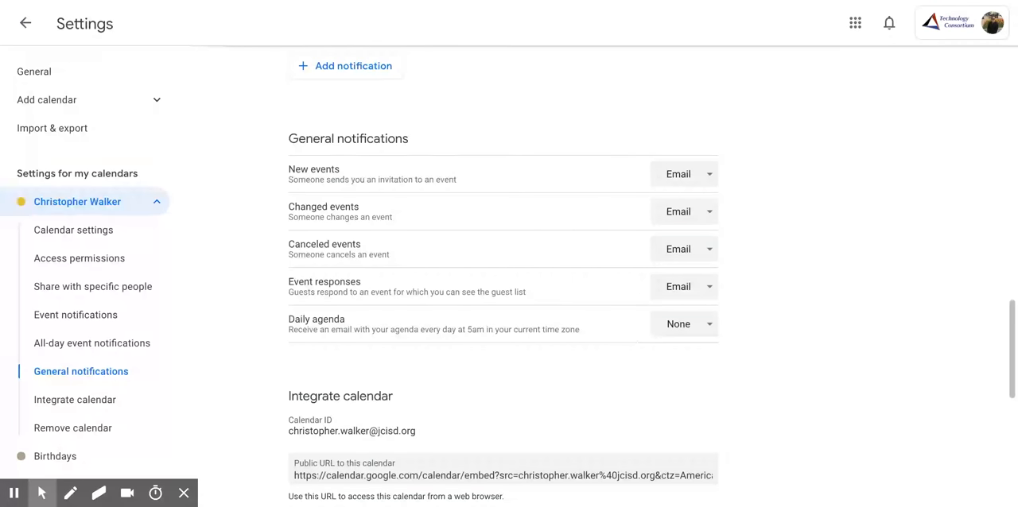
mouse_move(670, 199)
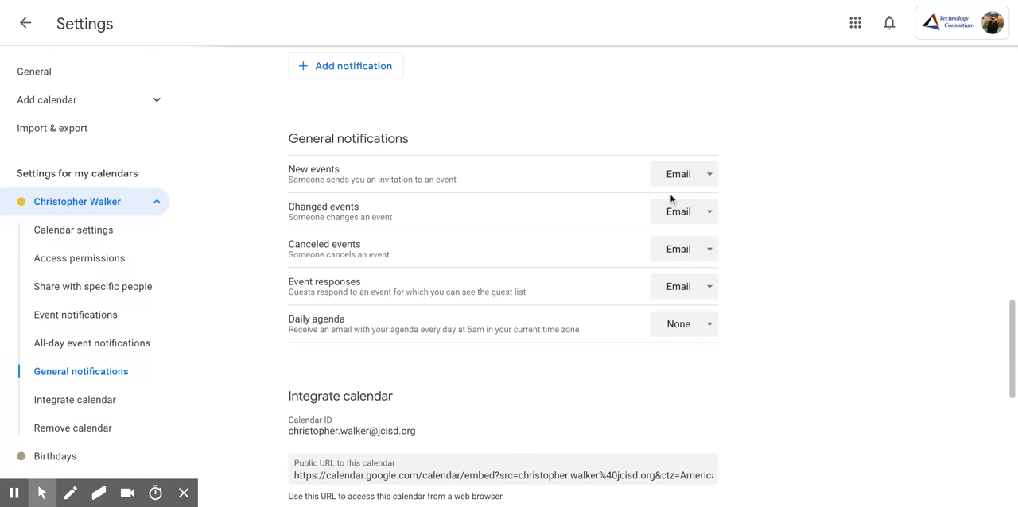
mouse_move(692, 323)
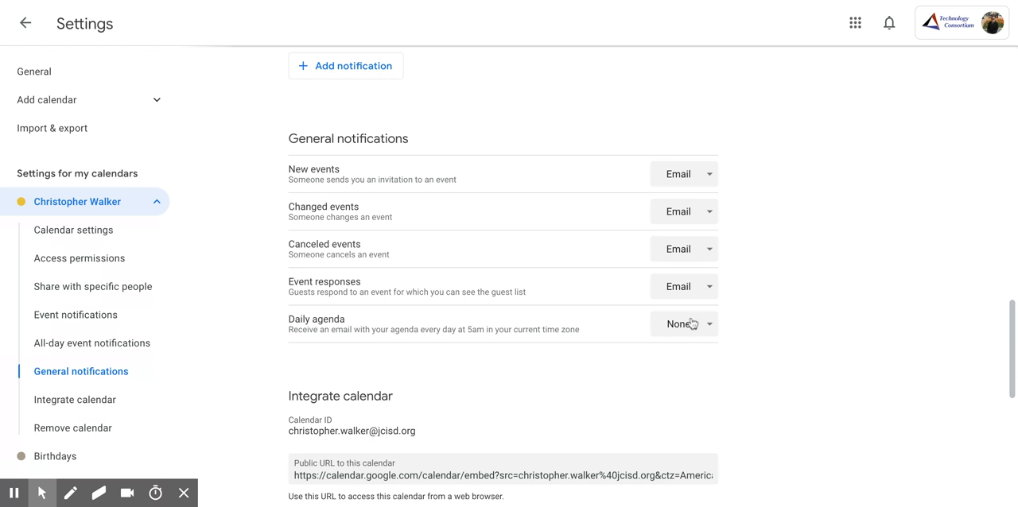
mouse_move(679, 187)
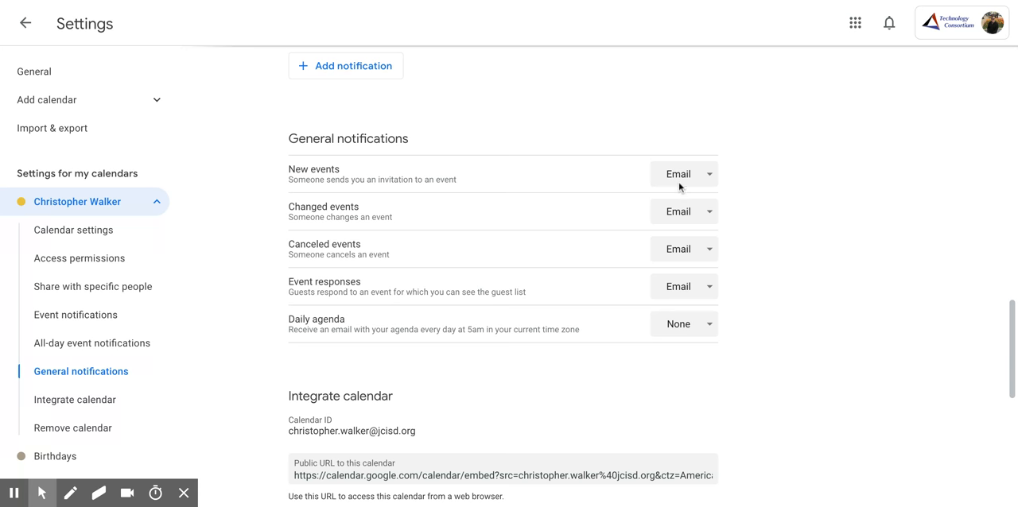
left_click(682, 174)
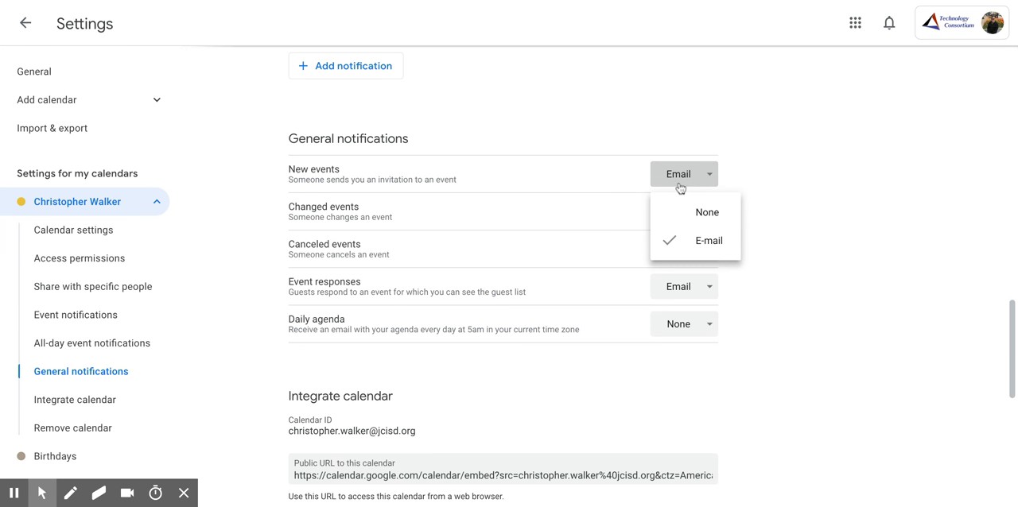
mouse_move(706, 213)
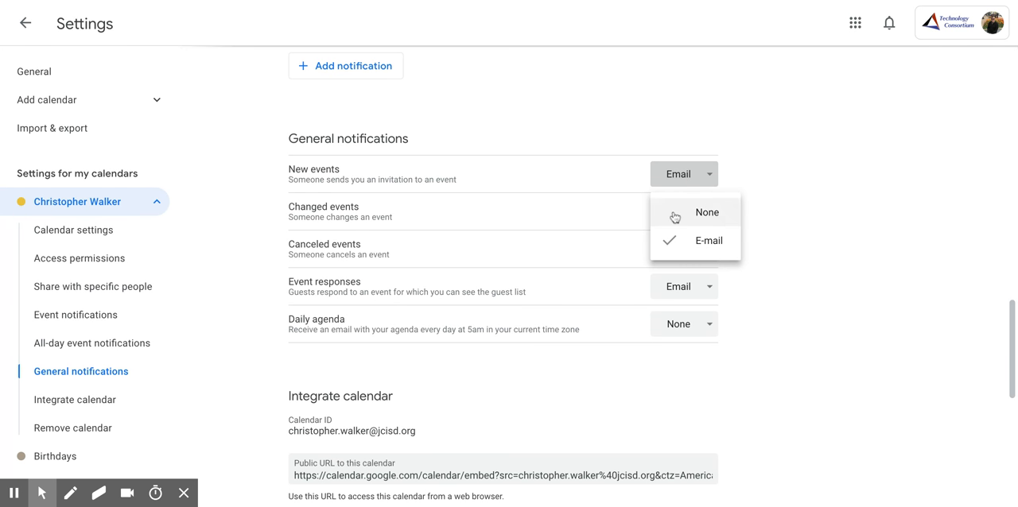
mouse_move(678, 231)
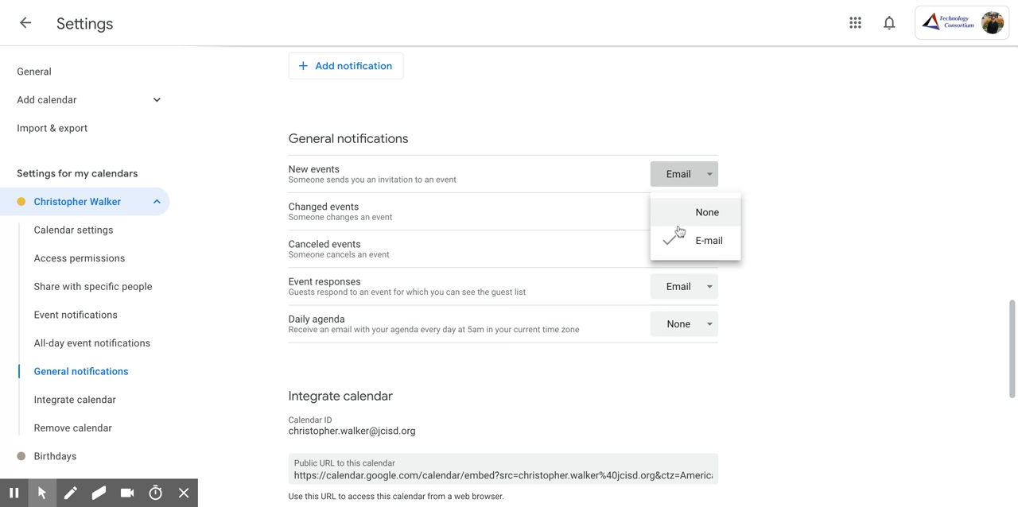
left_click(708, 241)
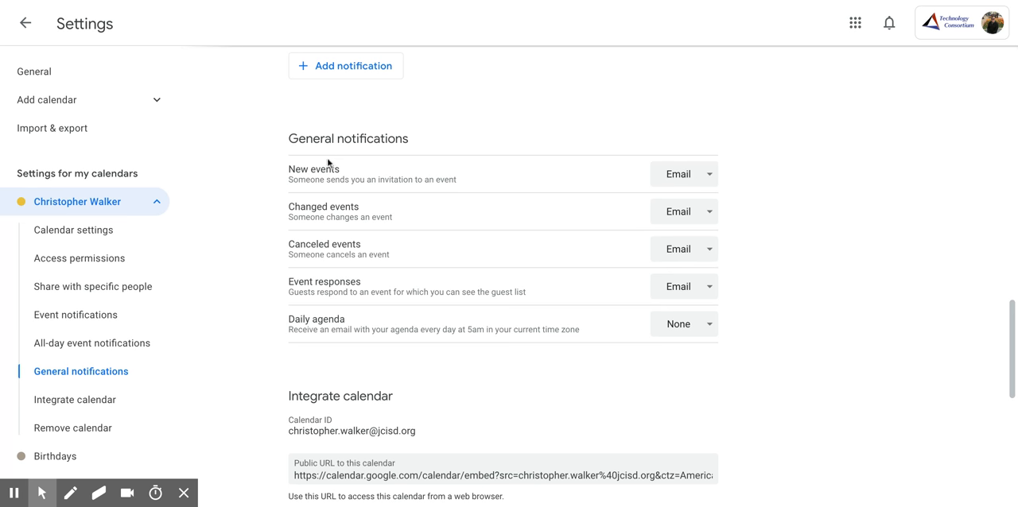
mouse_move(280, 186)
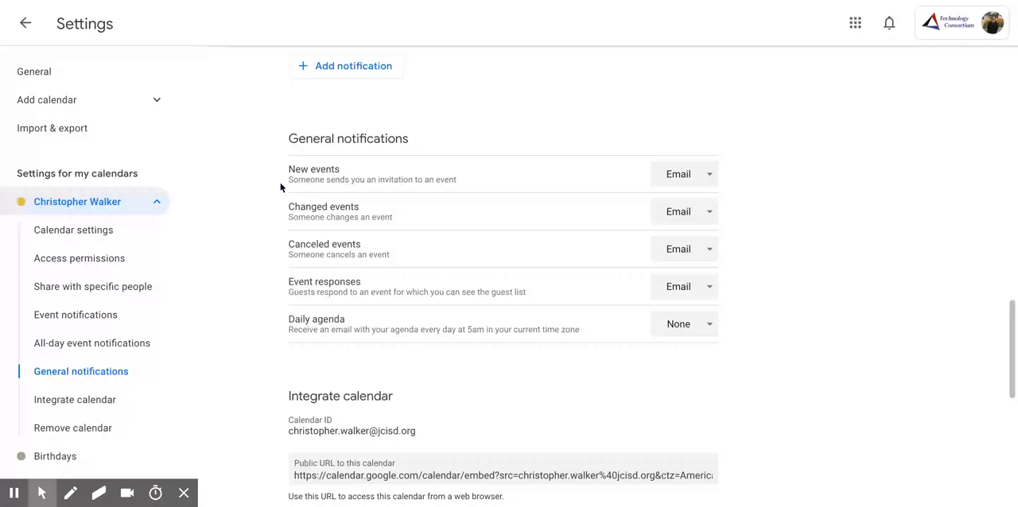
mouse_move(517, 185)
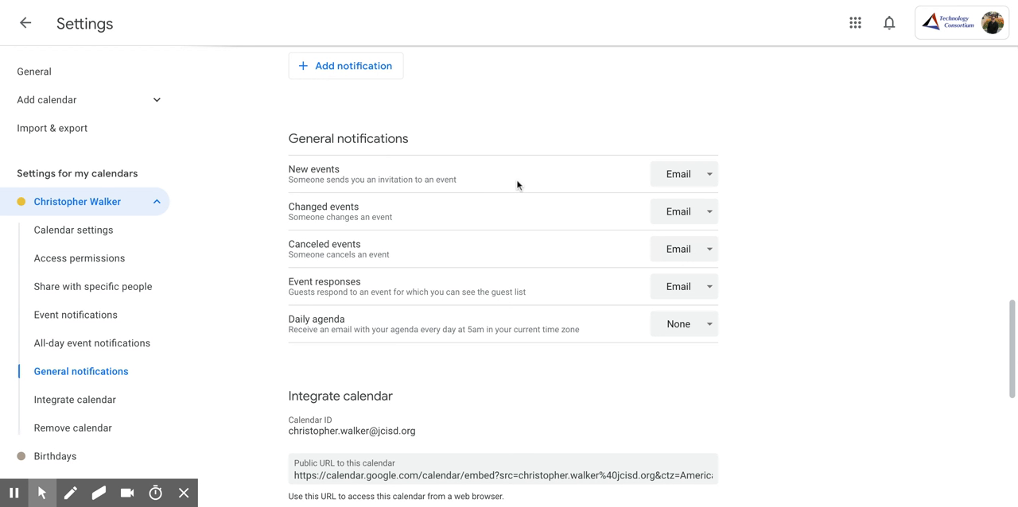
mouse_move(490, 221)
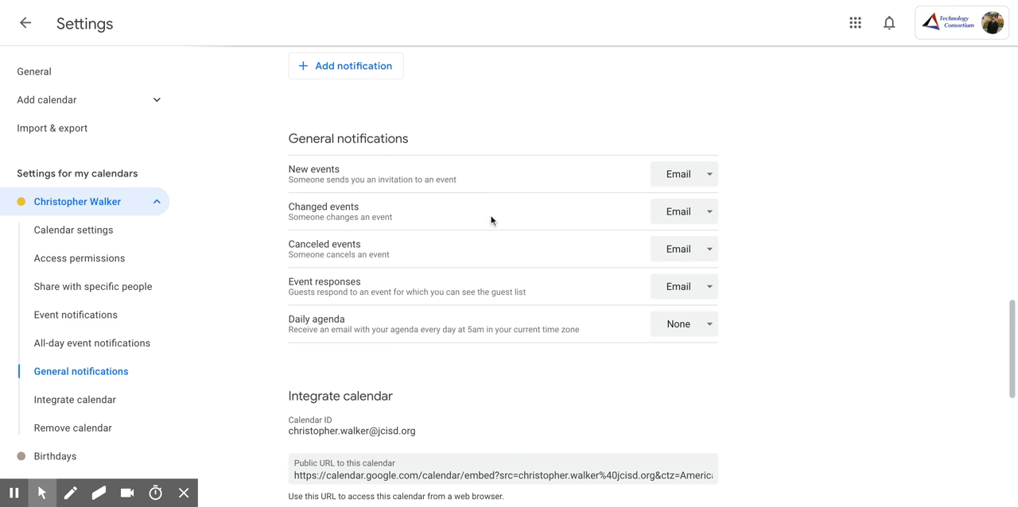
mouse_move(479, 241)
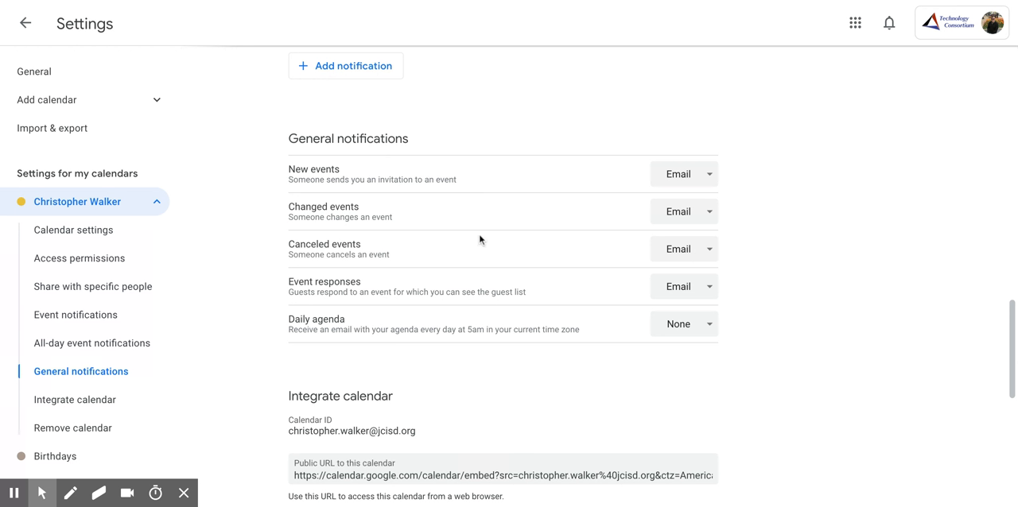
mouse_move(474, 260)
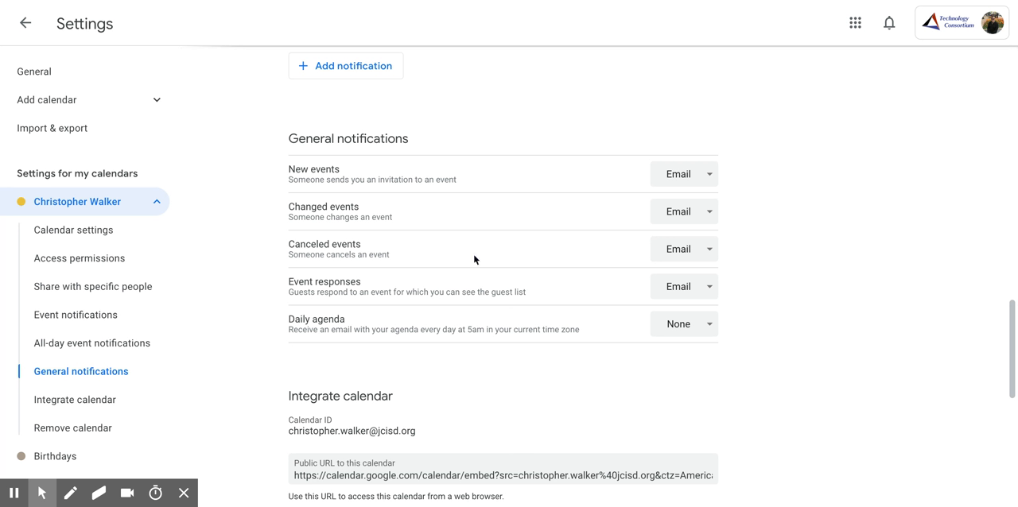
mouse_move(471, 297)
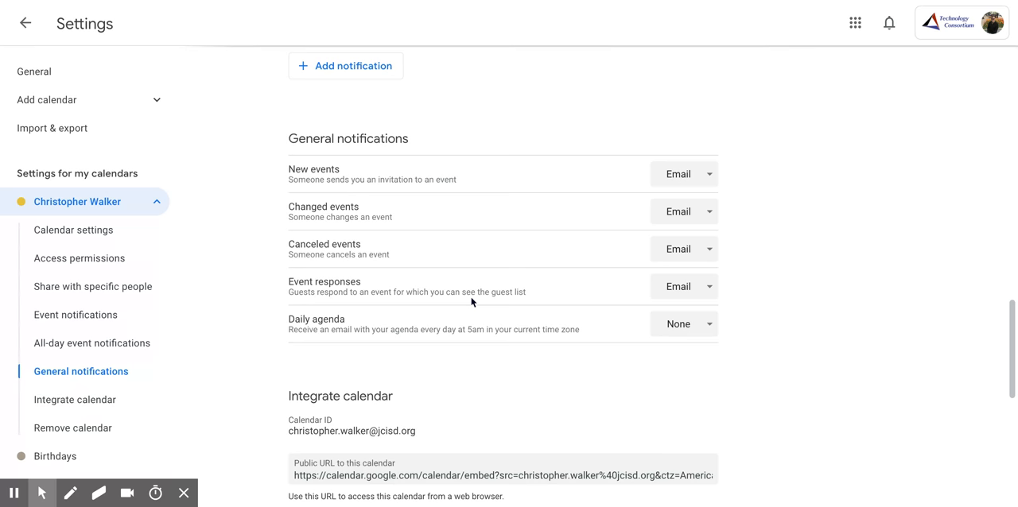
mouse_move(464, 334)
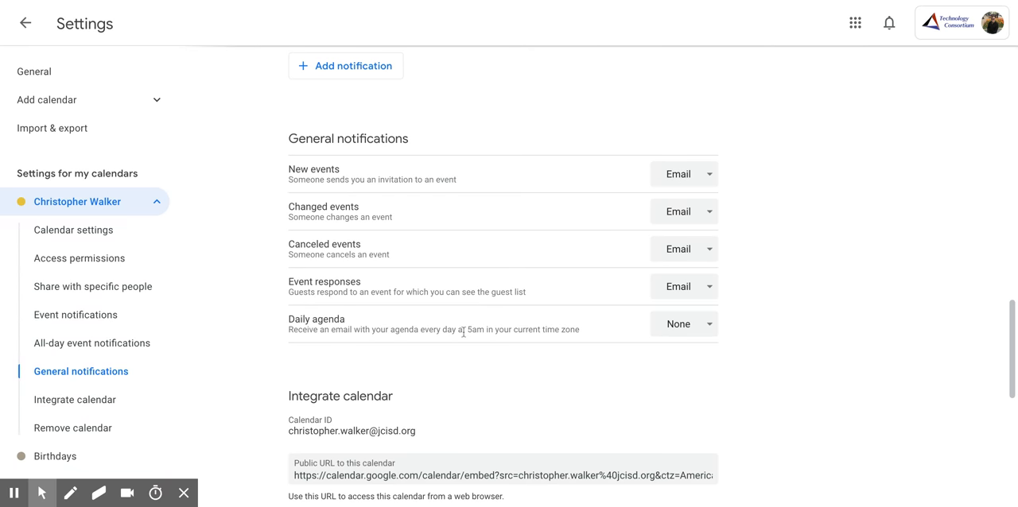
mouse_move(271, 326)
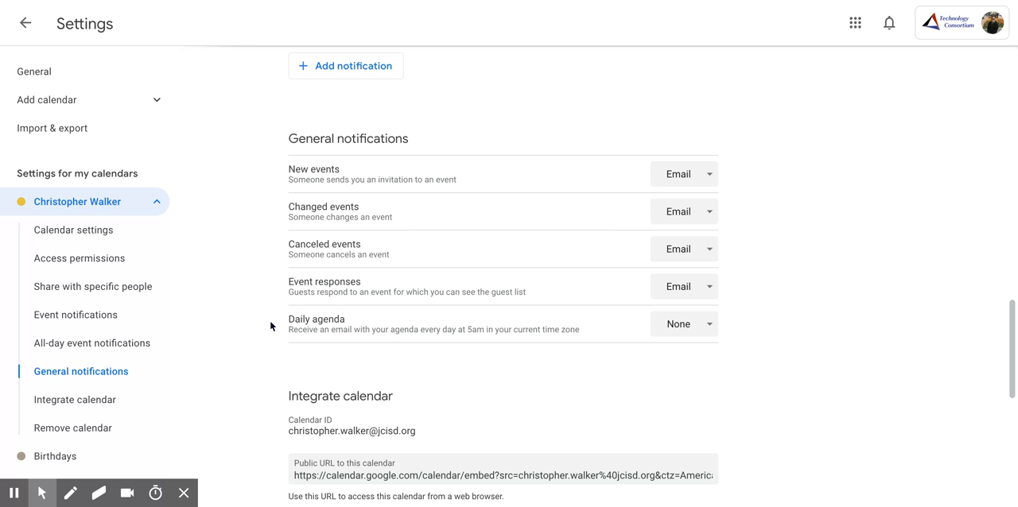
mouse_move(673, 332)
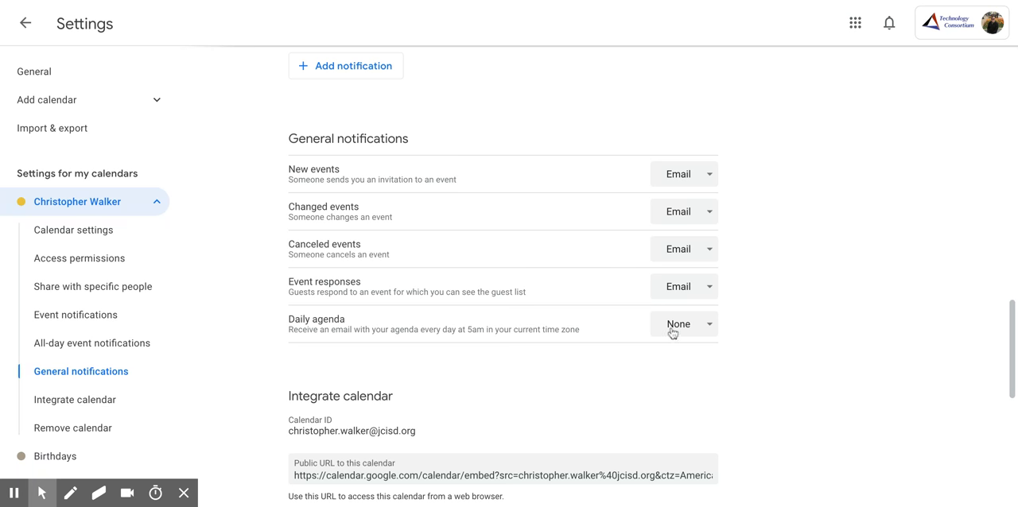
Step: Set Daily agenda under General notifications to Email
left_click(682, 324)
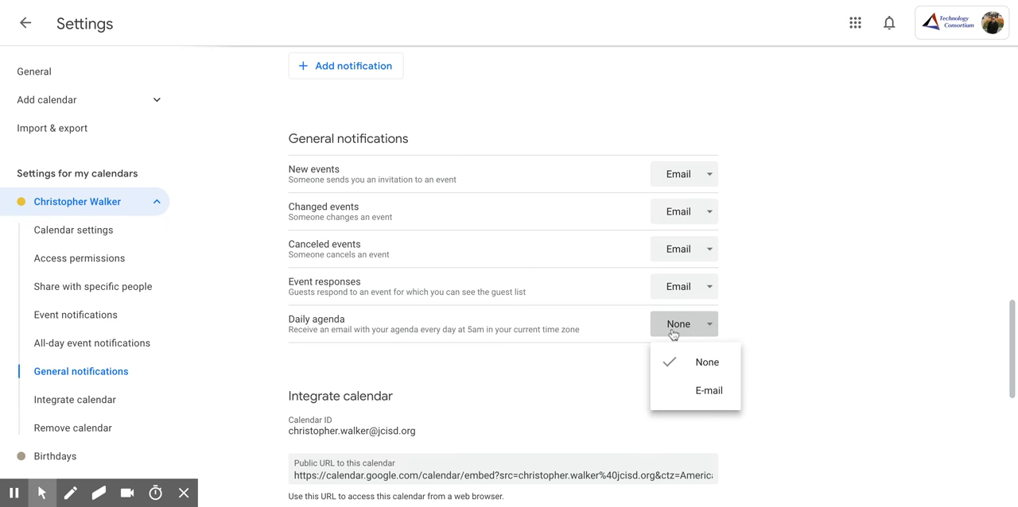
mouse_move(685, 391)
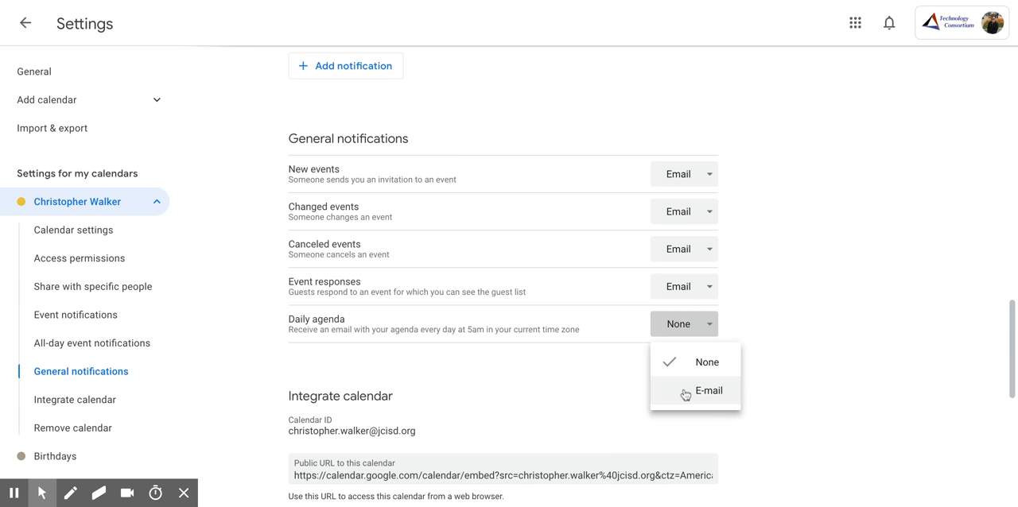
left_click(708, 390)
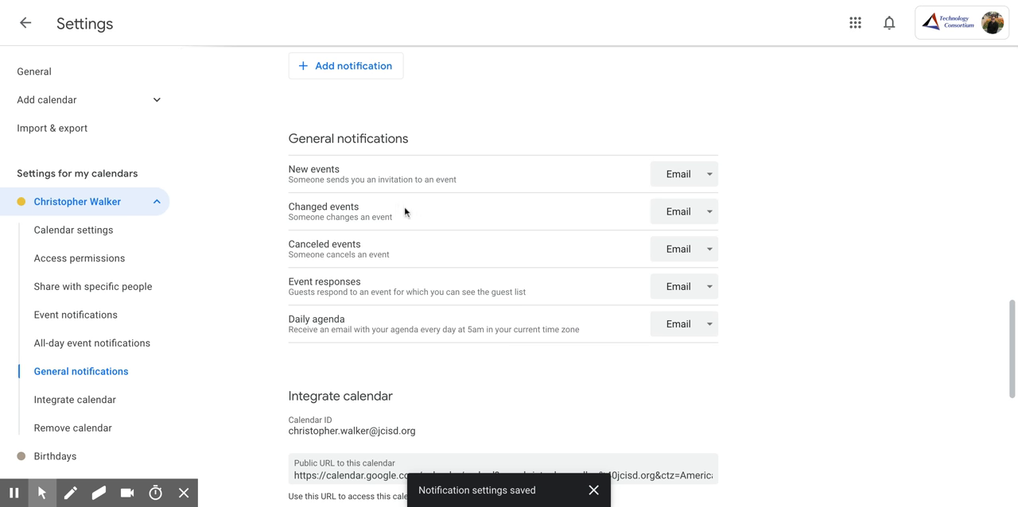
Step: Return from settings to the Mar–Apr 2019 week view with the side panel open
left_click(25, 22)
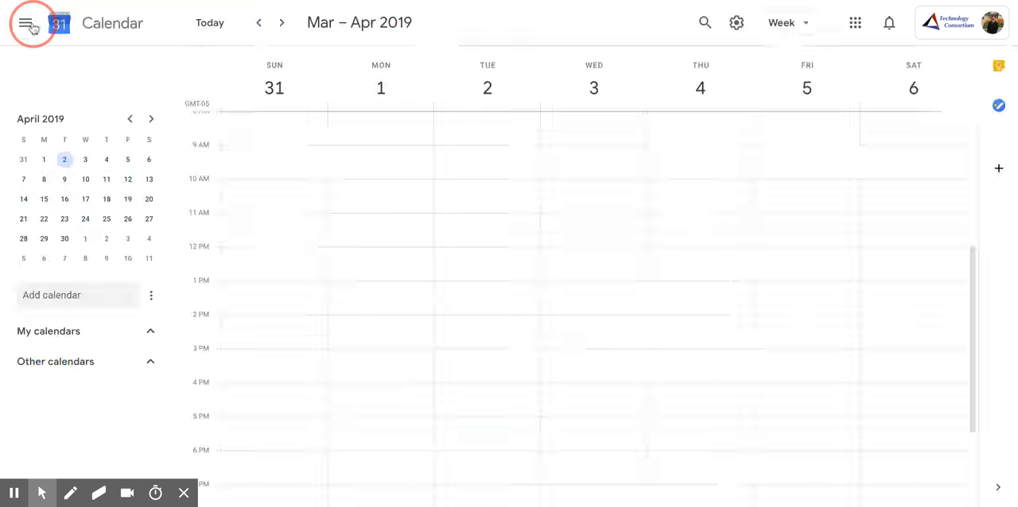
left_click(27, 22)
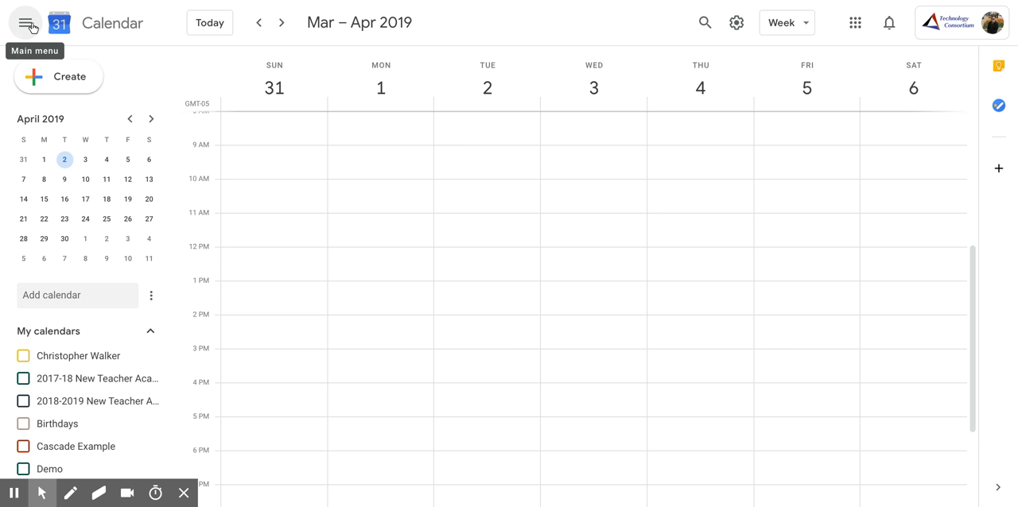
mouse_move(692, 4)
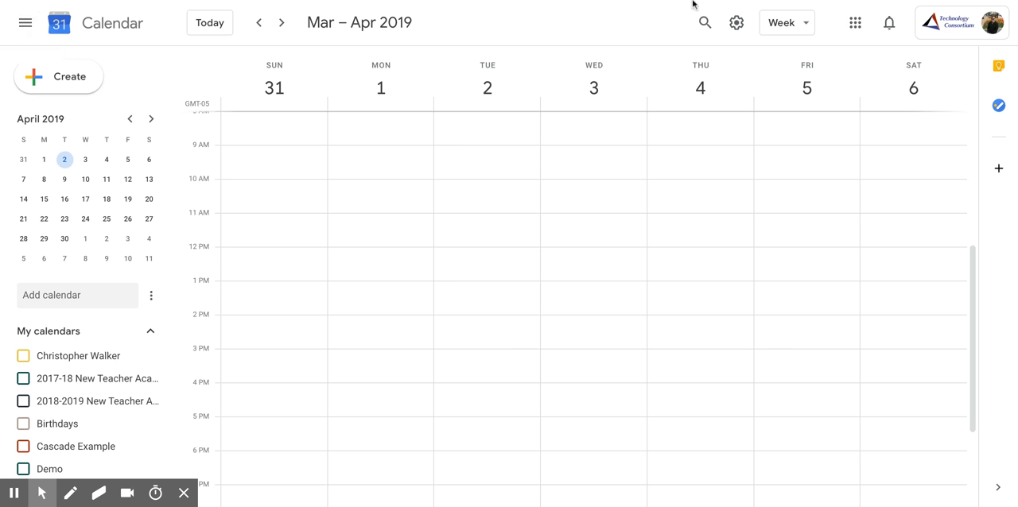